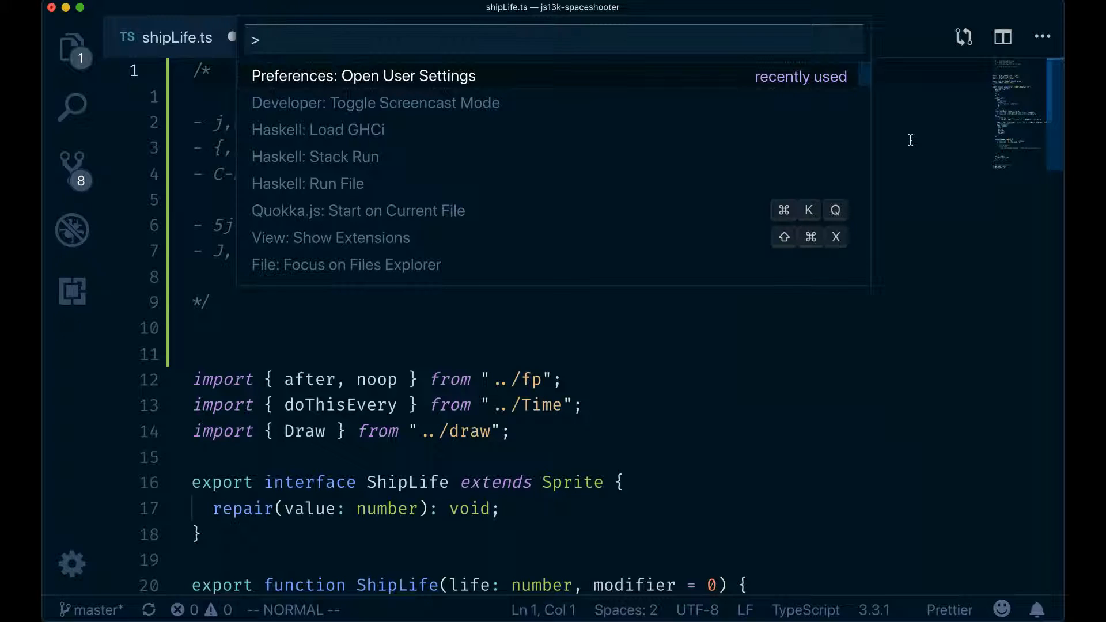
Run Preferences: Open User Settings from the Command Palette
{"action": "key", "text": "Enter"}
{"action": "type", "text": "V"}
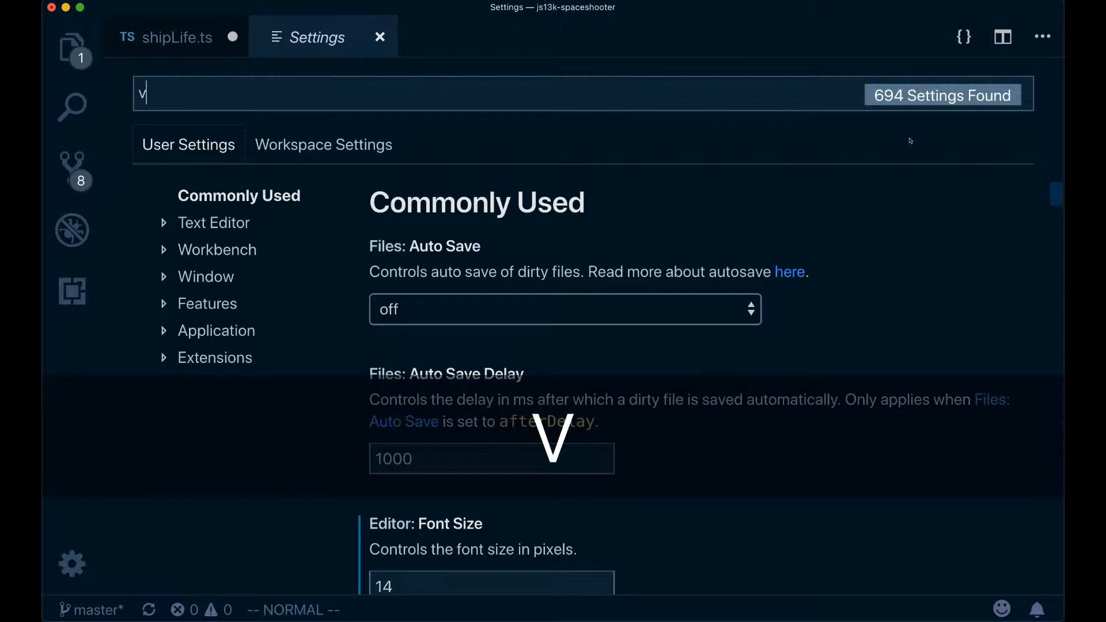
Filter the settings list with the search text 'vim.normal'
{"action": "type", "text": "im"}
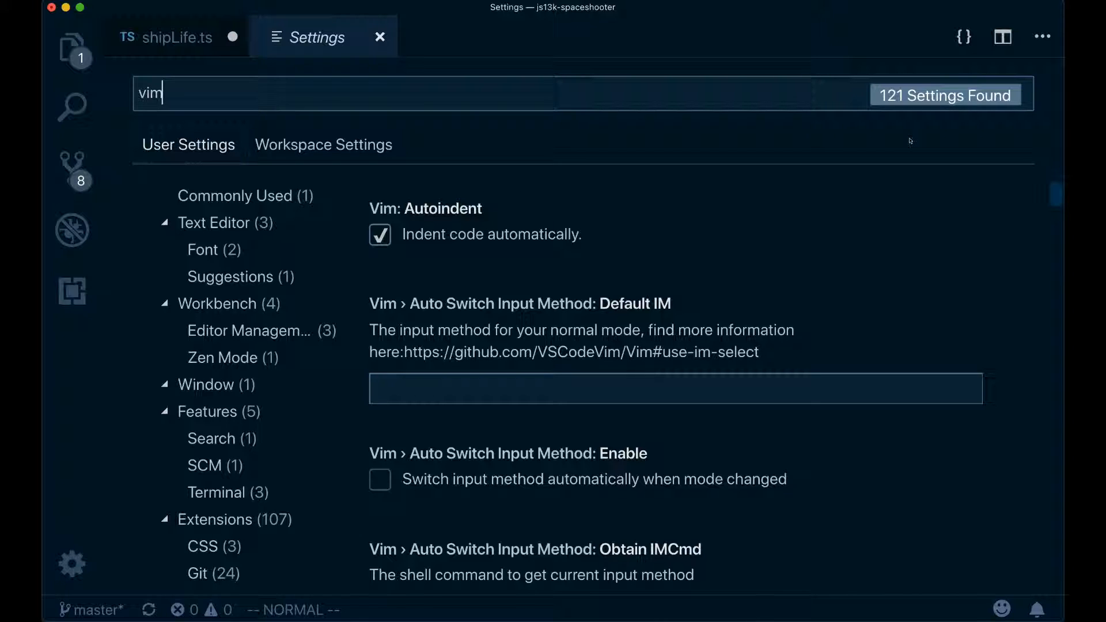
{"action": "type", "text": ".normal"}
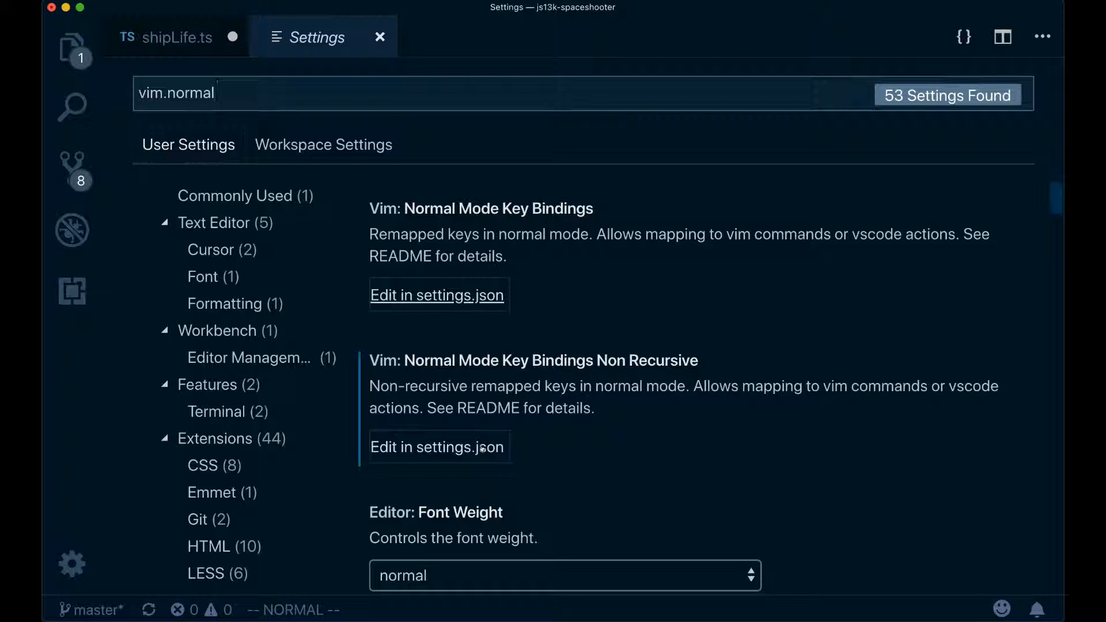
Edit normalModeKeyBindingsNonRecursive in settings.json and walk through the J mapping toward K
{"action": "left_click", "coordinate": [438, 447]}
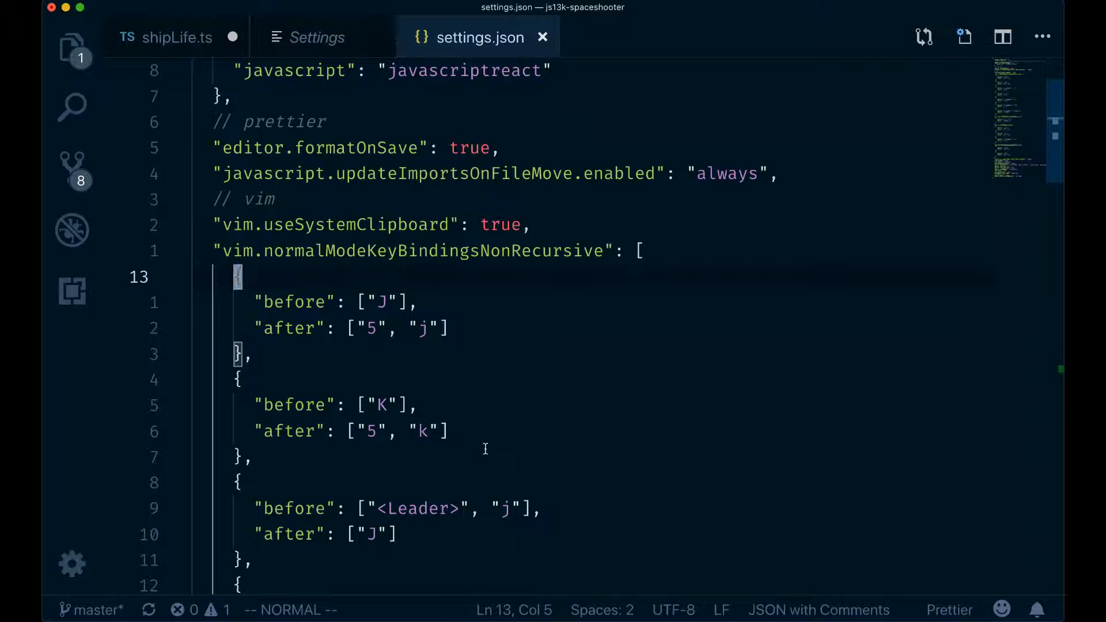
{"action": "key", "text": "J"}
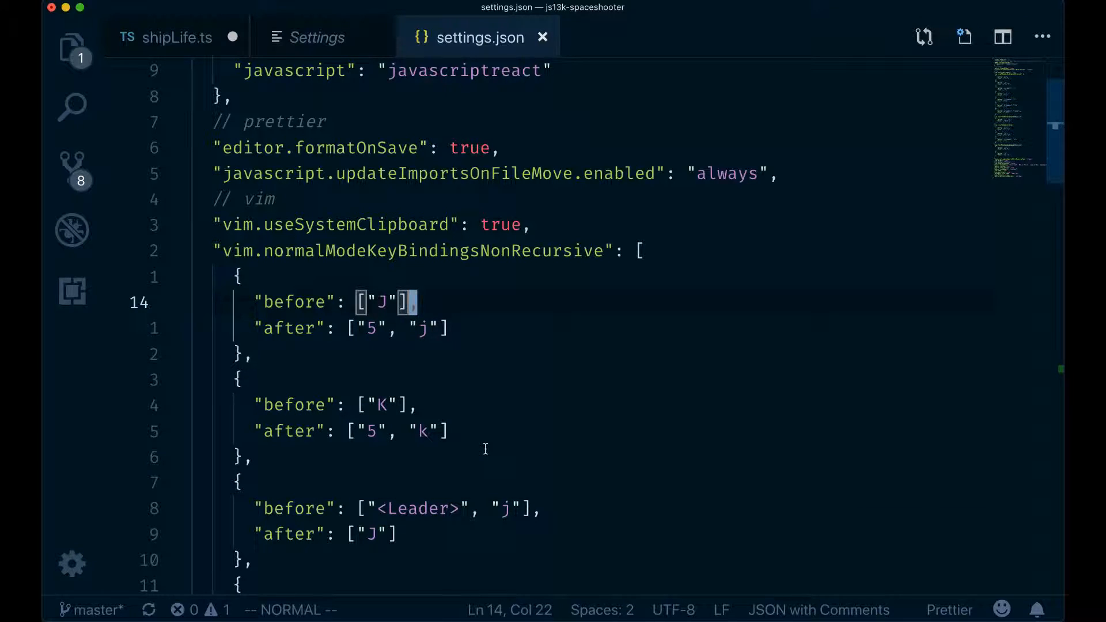
{"action": "key", "text": "j"}
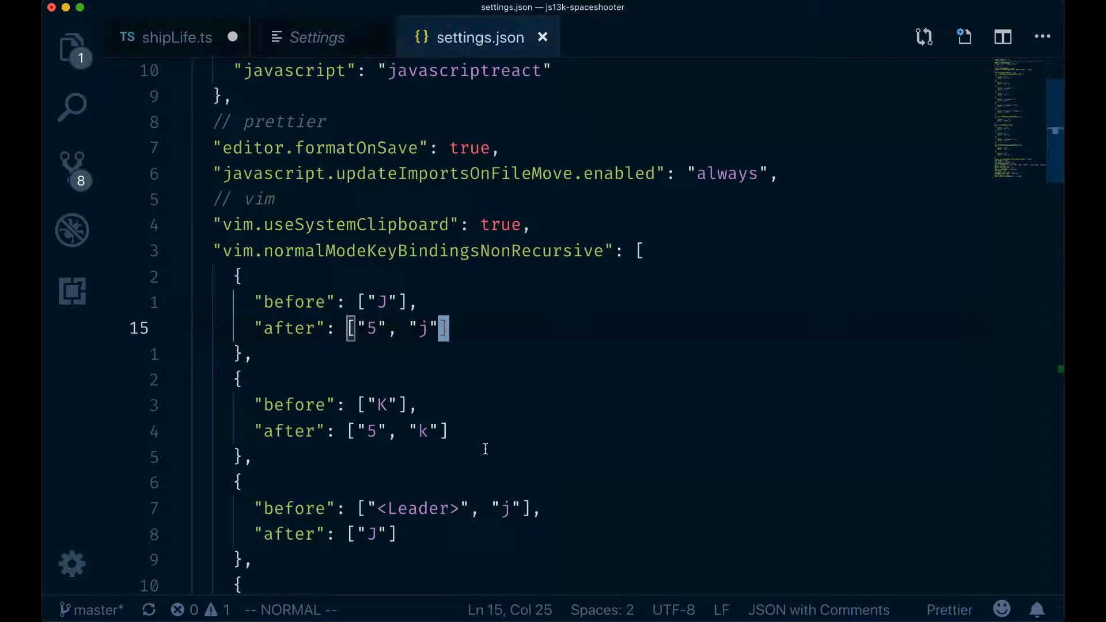
{"action": "key", "text": "j"}
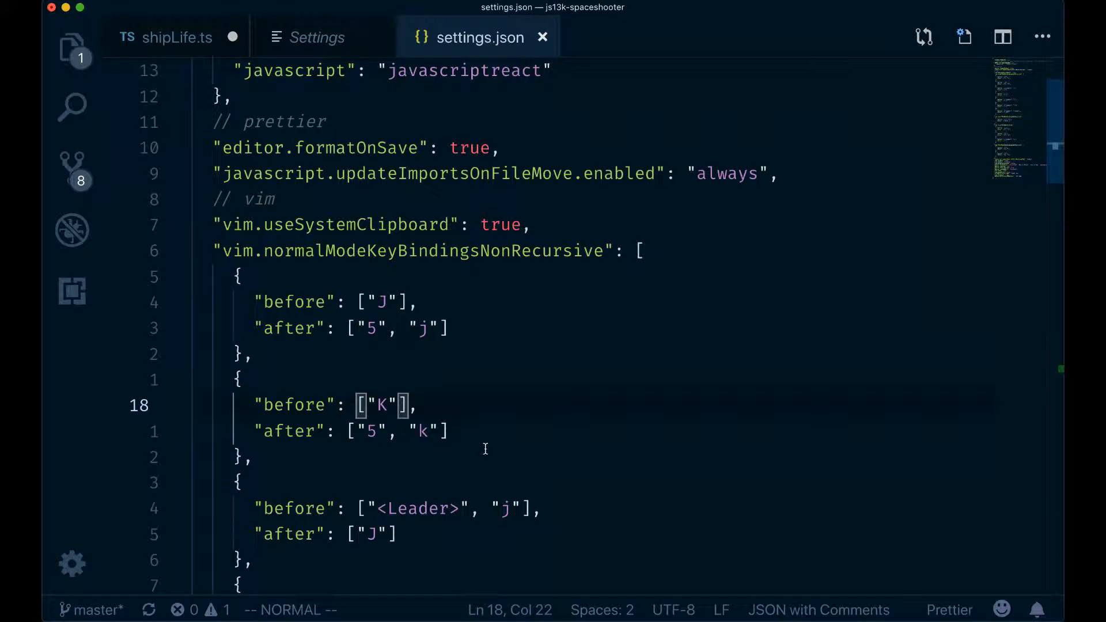
{"action": "key", "text": "j"}
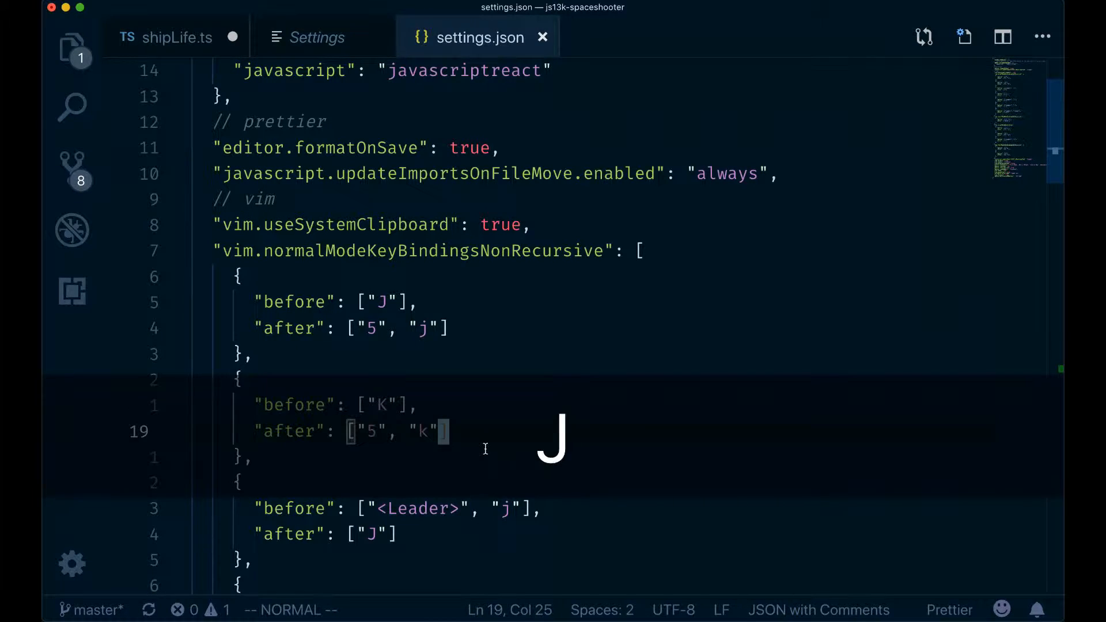
{"action": "key", "text": "j"}
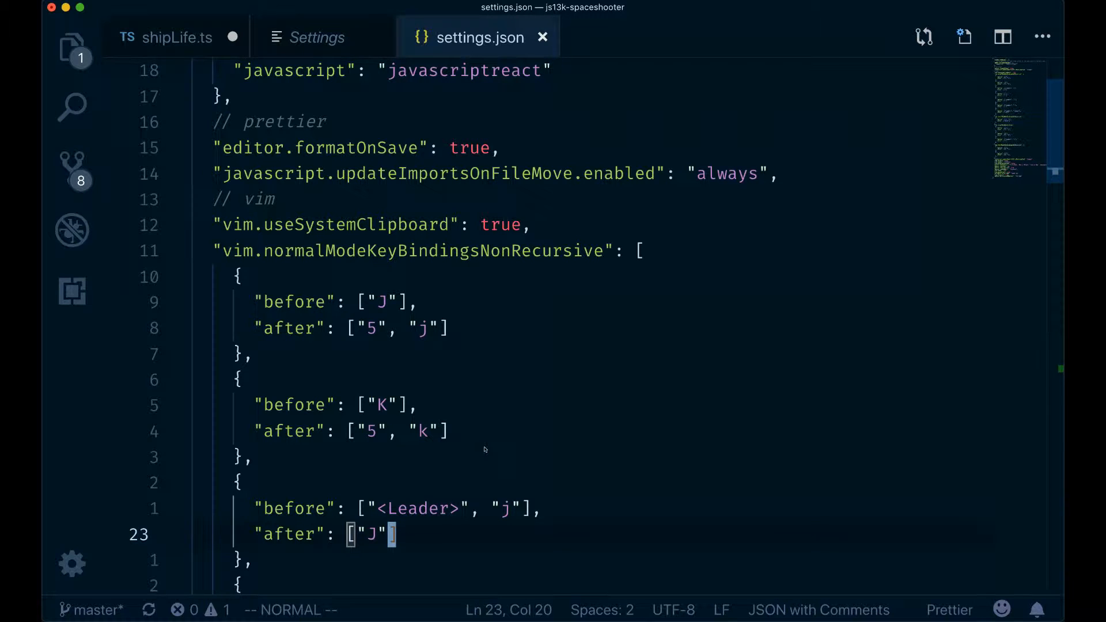
{"action": "key", "text": "/"}
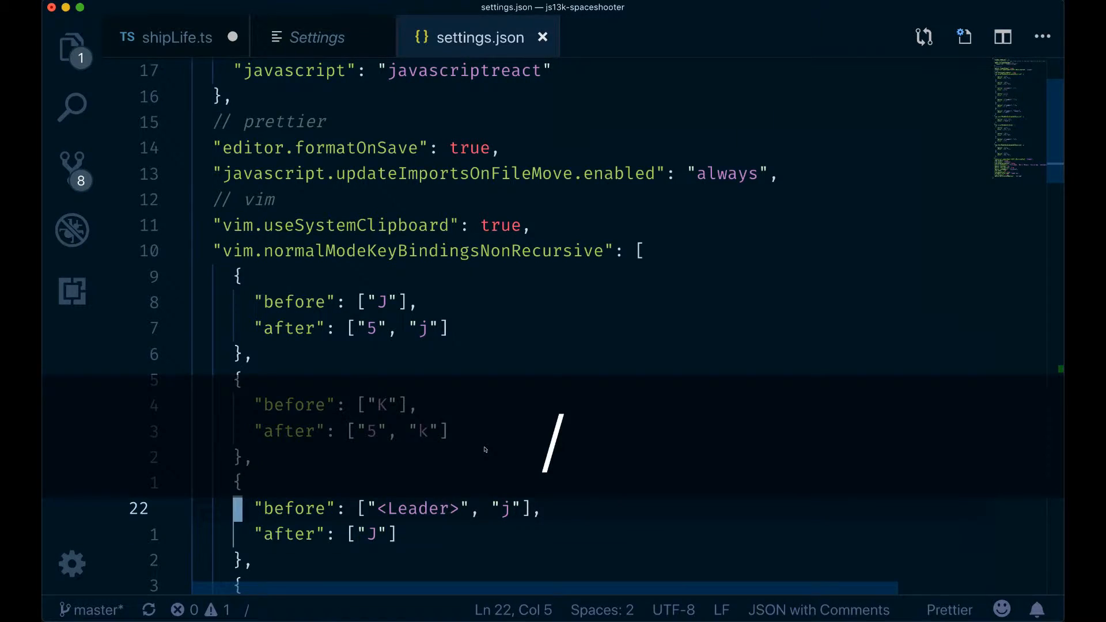